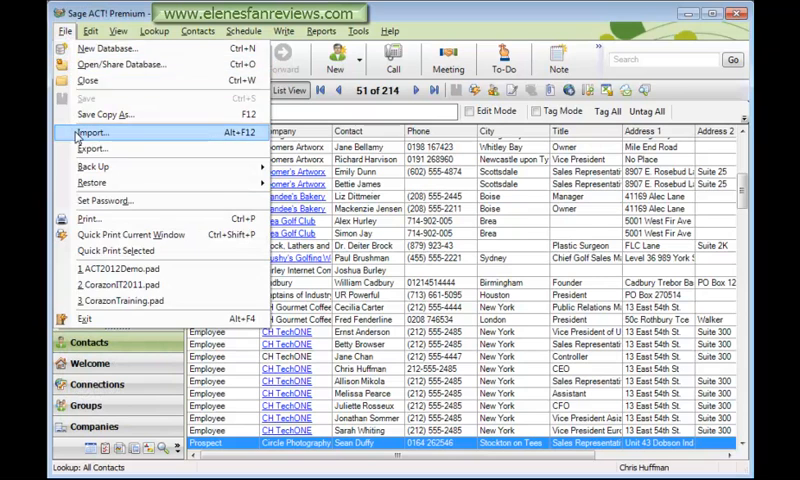
Begin a File > Import with Excel as the source type and NewContacts.xlsx as the file
left_click(90, 132)
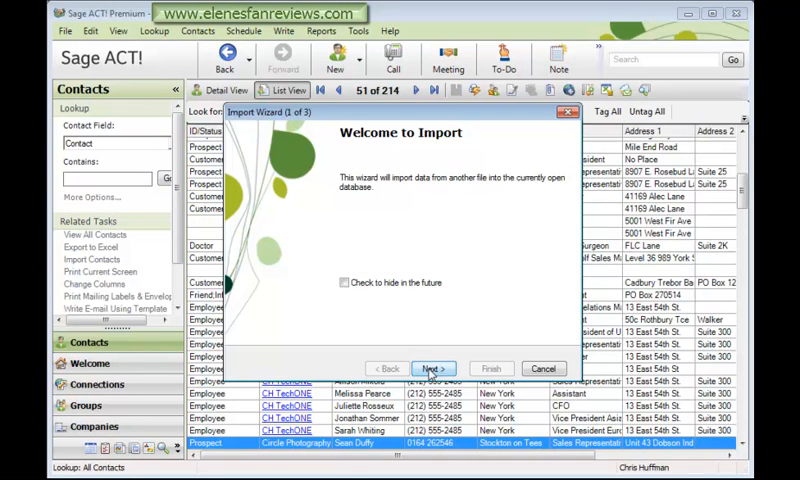
left_click(432, 368)
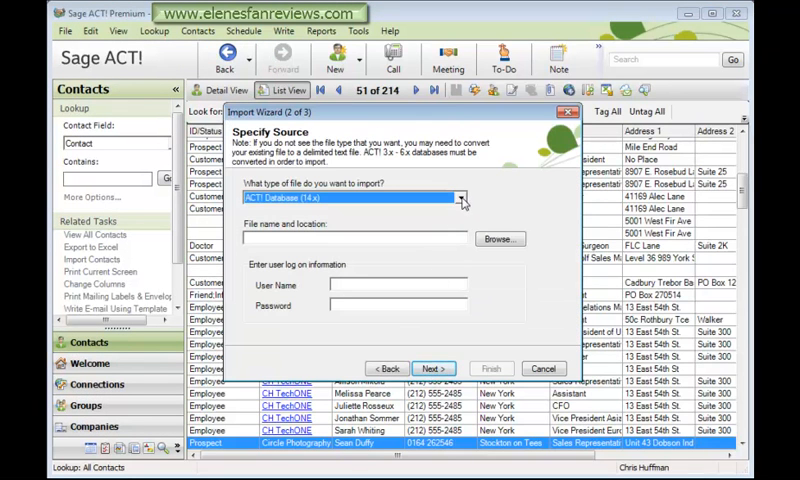
left_click(460, 198)
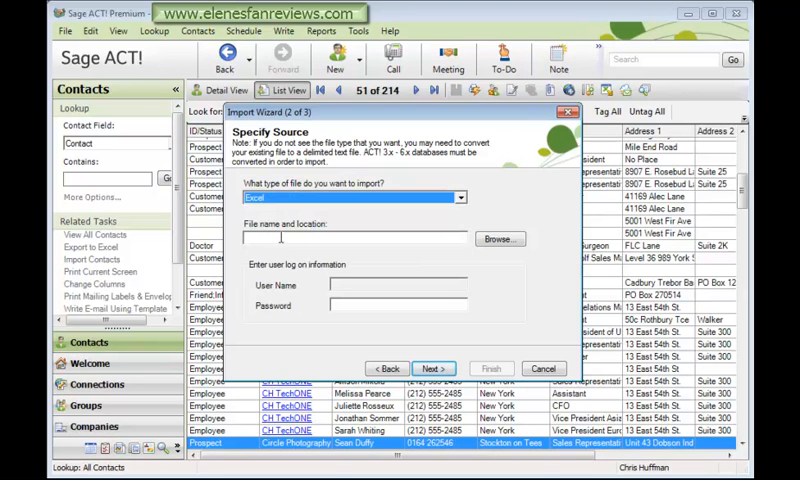
left_click(498, 238)
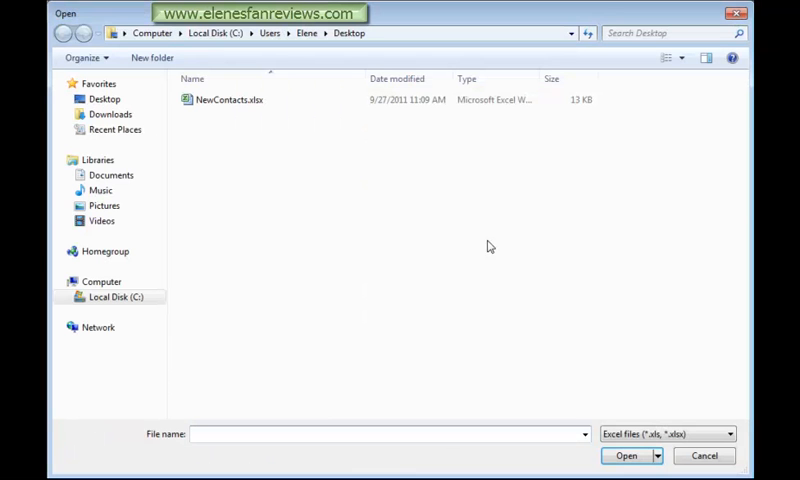
left_click(232, 100)
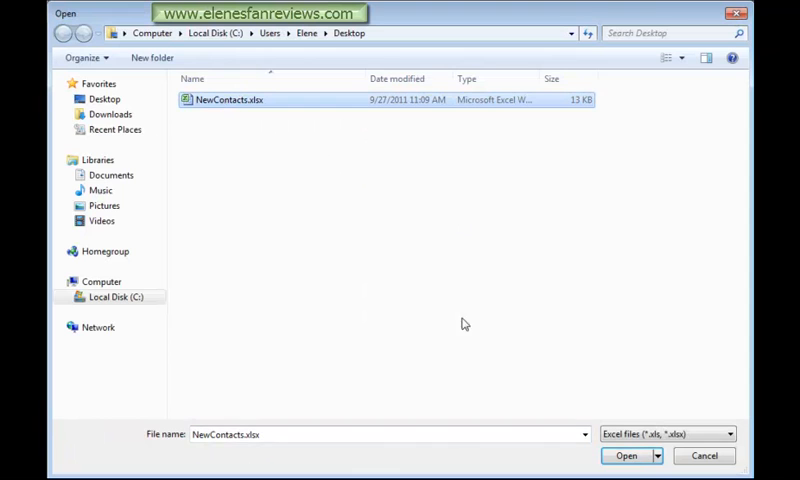
left_click(624, 456)
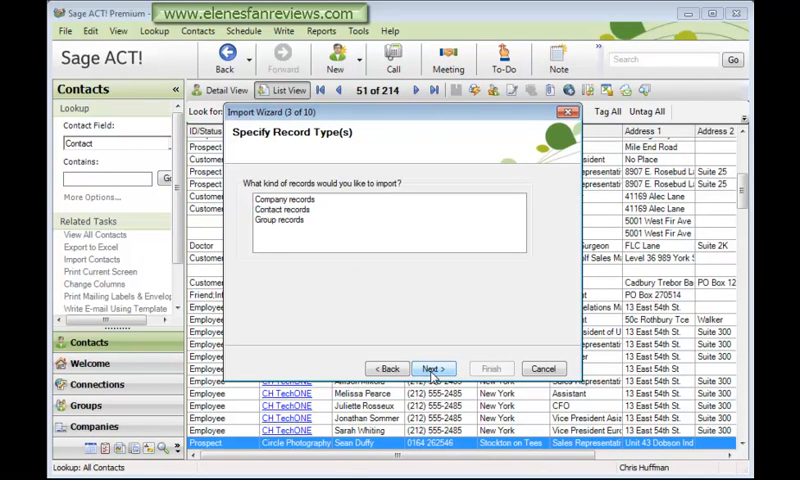
Keep the record types, choose a Custom import, and accept the default import options
left_click(412, 368)
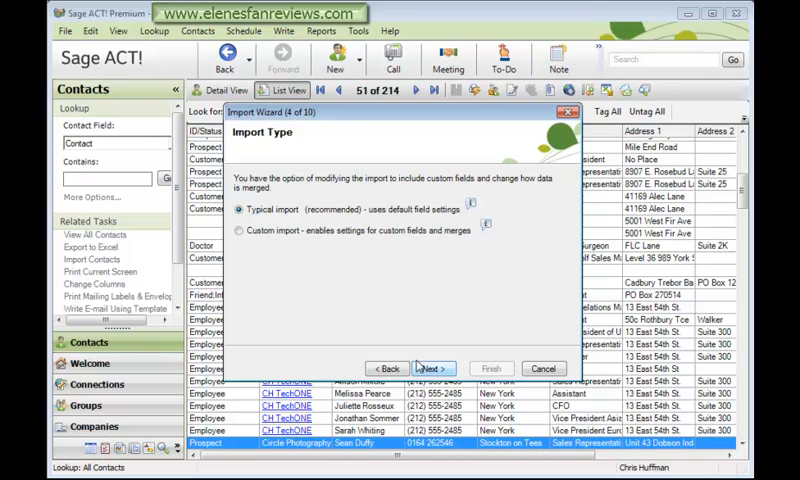
left_click(246, 238)
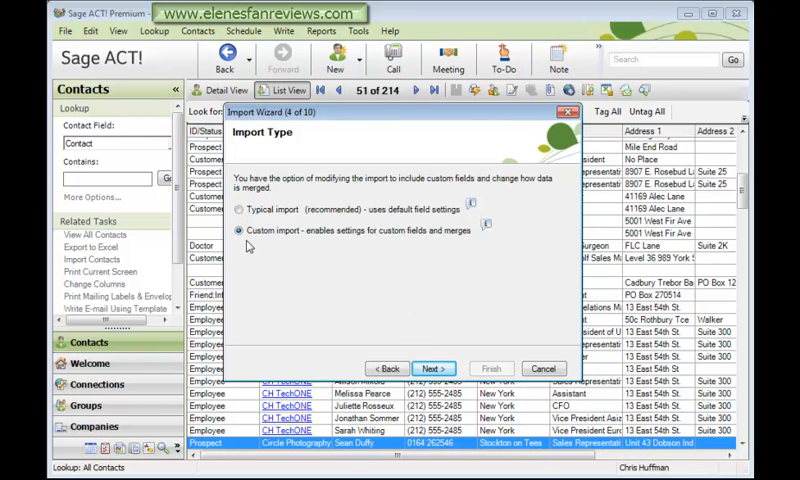
left_click(416, 368)
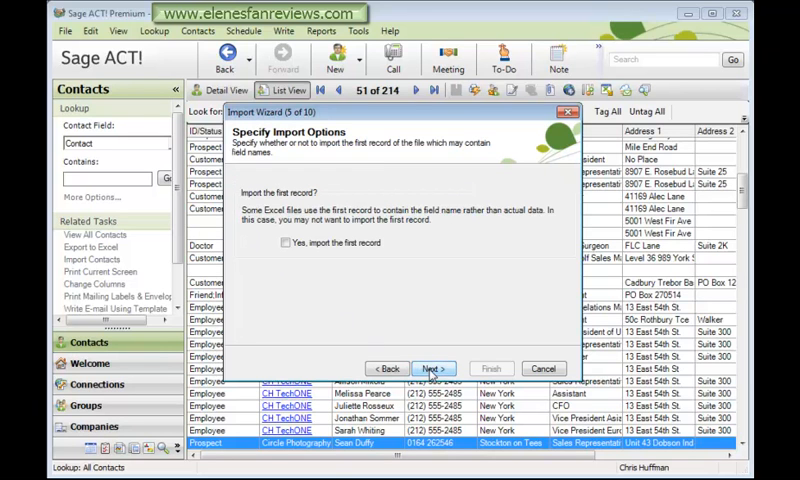
left_click(432, 368)
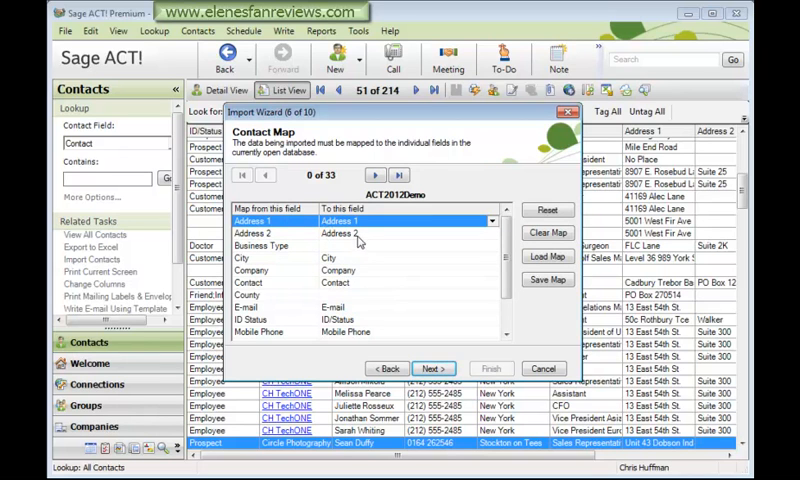
mouse_move(352, 246)
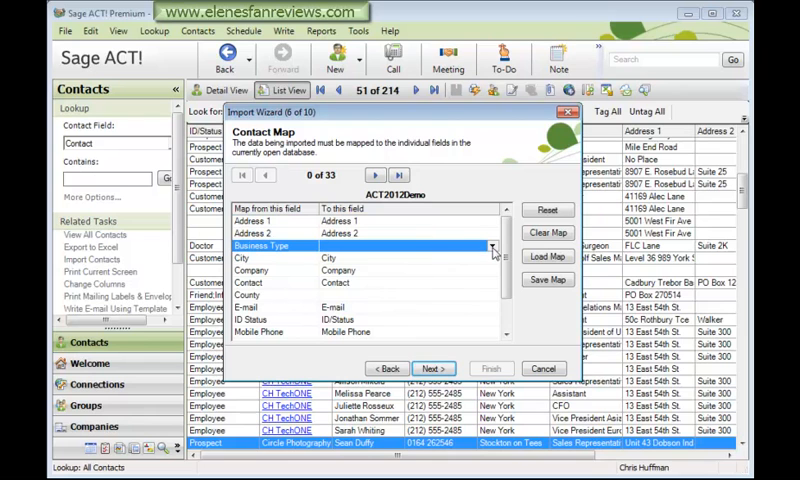
Map Business Type to <Create new ACT! field>, adjust the Work Phone mapping, and continue
left_click(486, 244)
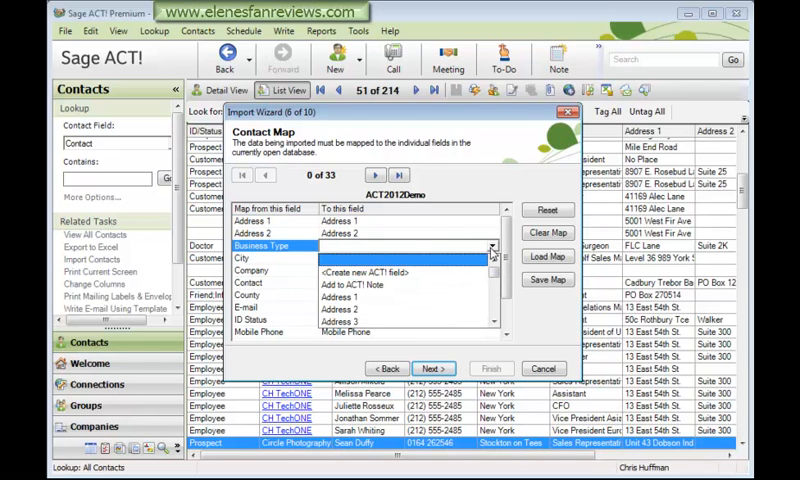
left_click(360, 272)
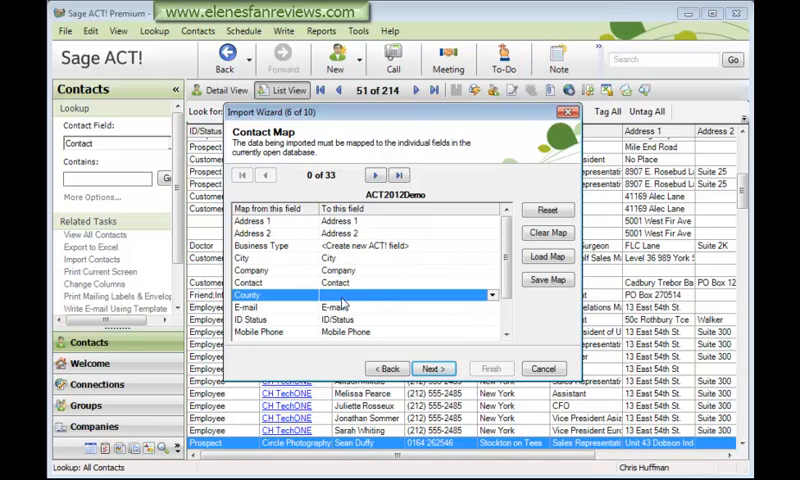
left_click(490, 296)
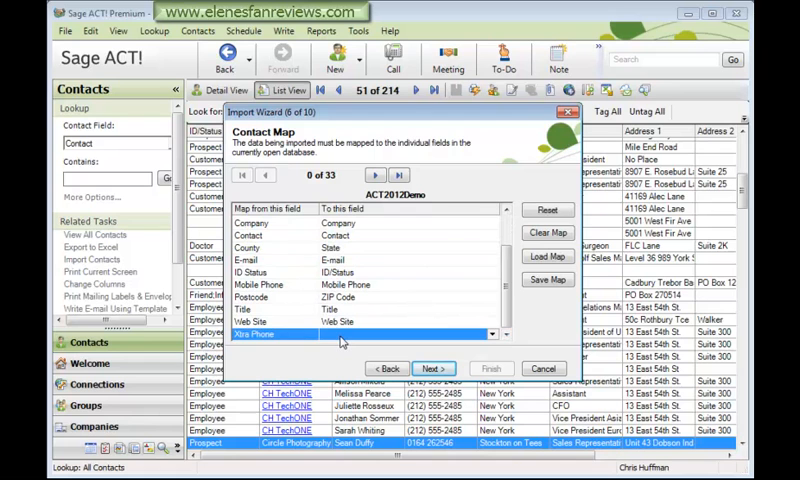
left_click(404, 334)
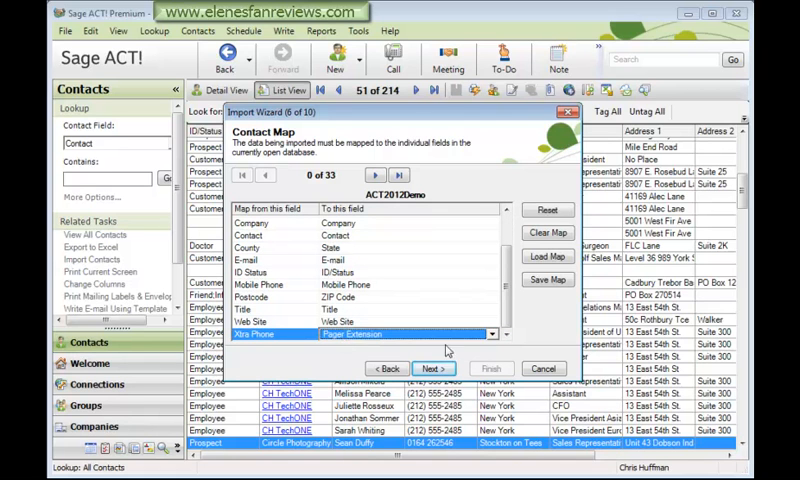
left_click(400, 334)
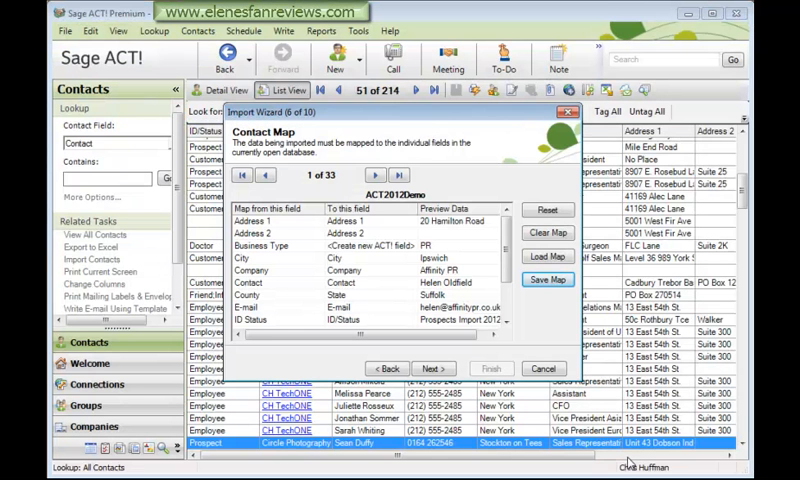
left_click(434, 368)
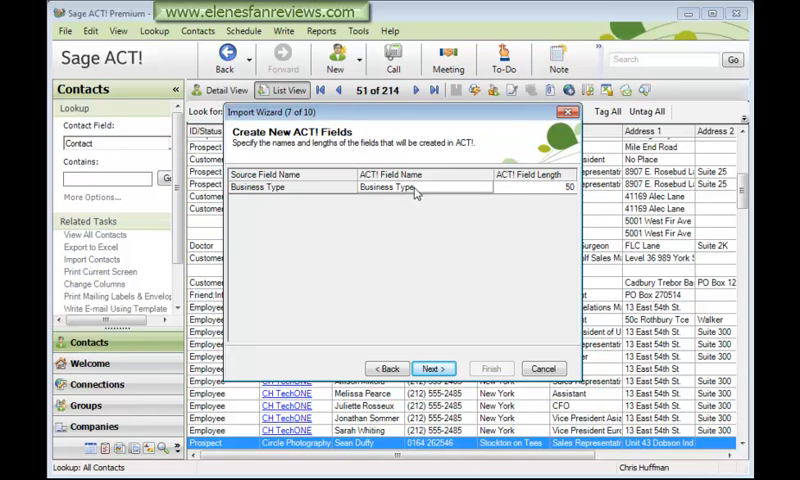
mouse_move(524, 200)
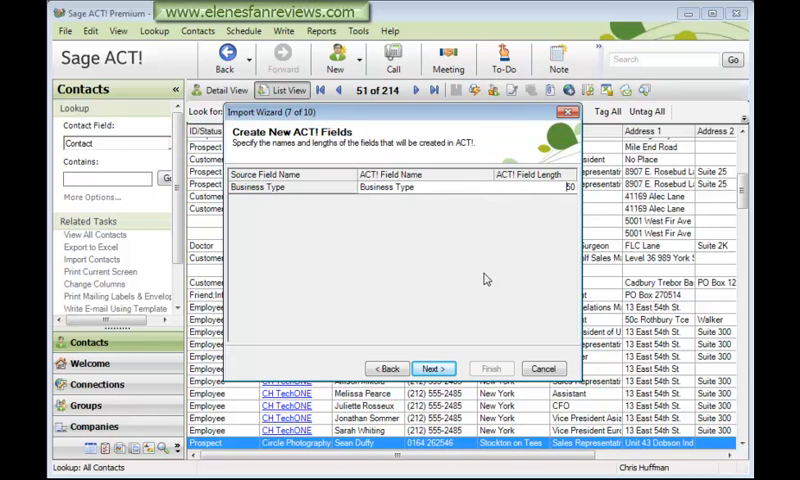
mouse_move(480, 280)
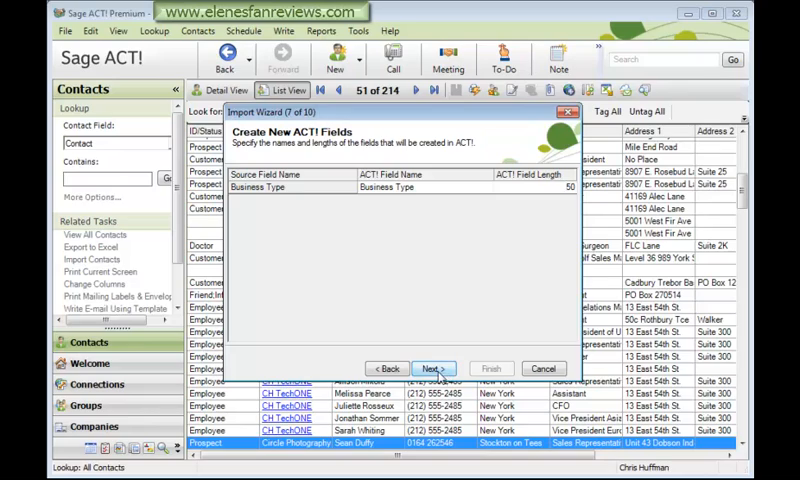
Accept the new Business Type field definition and move on to merge options
left_click(430, 368)
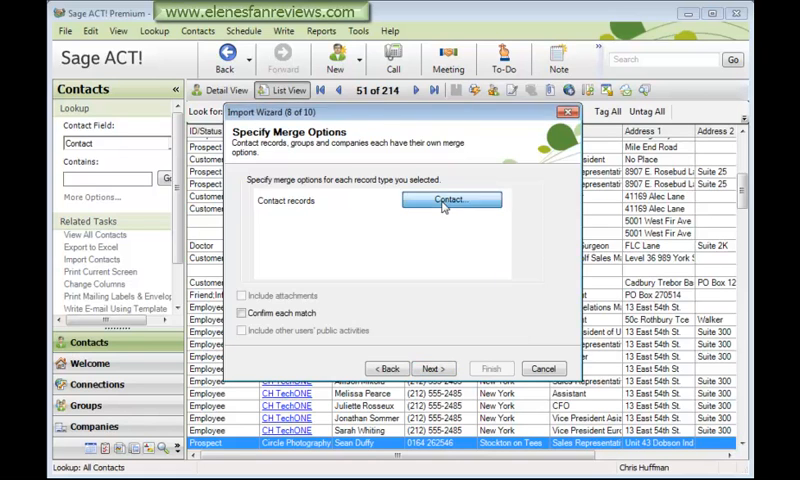
Keep Merge for matching contacts and Add for unmatched ones, then reach the confirmation summary
left_click(452, 200)
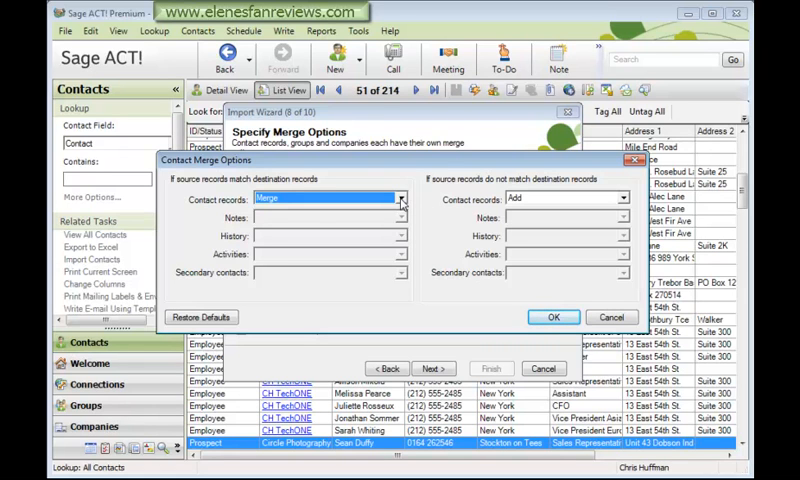
left_click(398, 198)
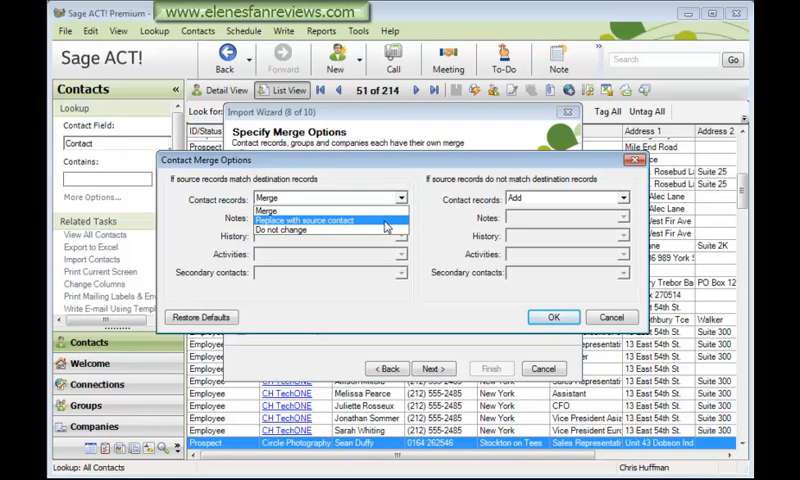
mouse_move(320, 216)
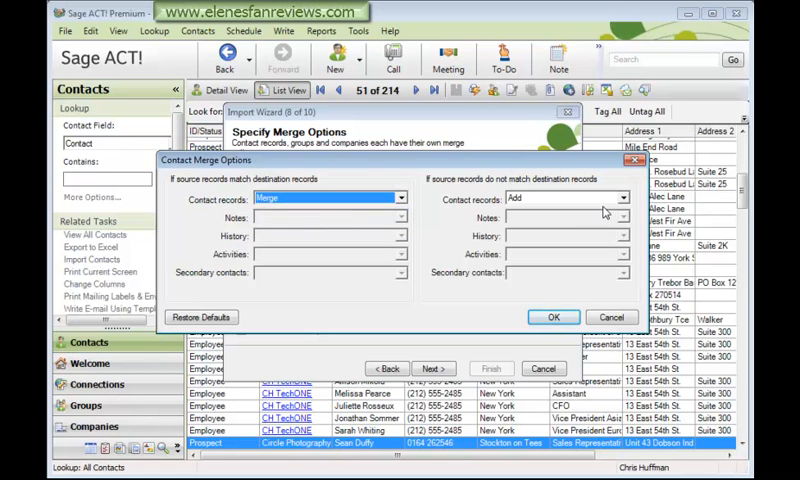
left_click(624, 196)
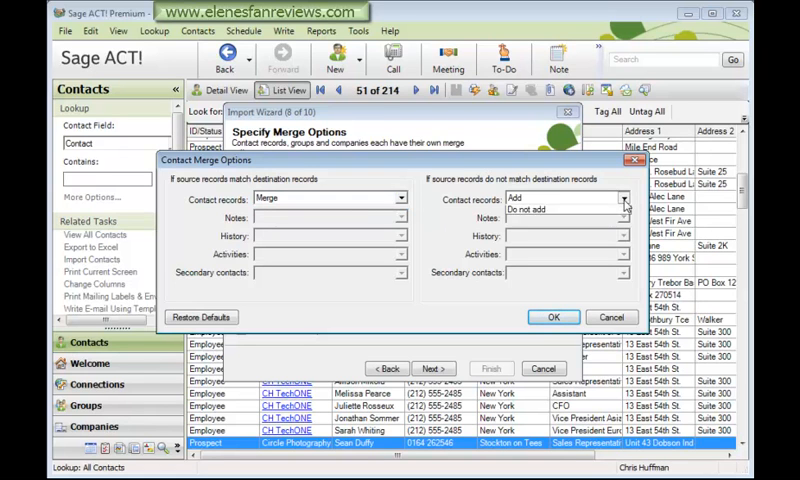
left_click(624, 196)
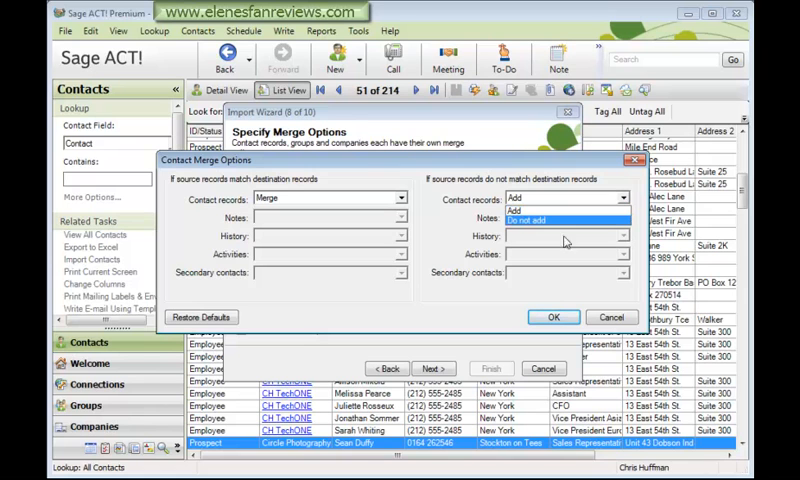
mouse_move(484, 318)
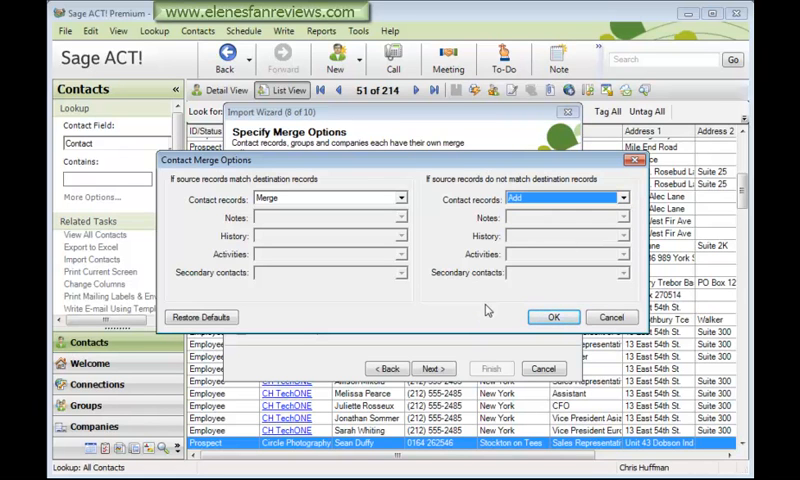
left_click(552, 316)
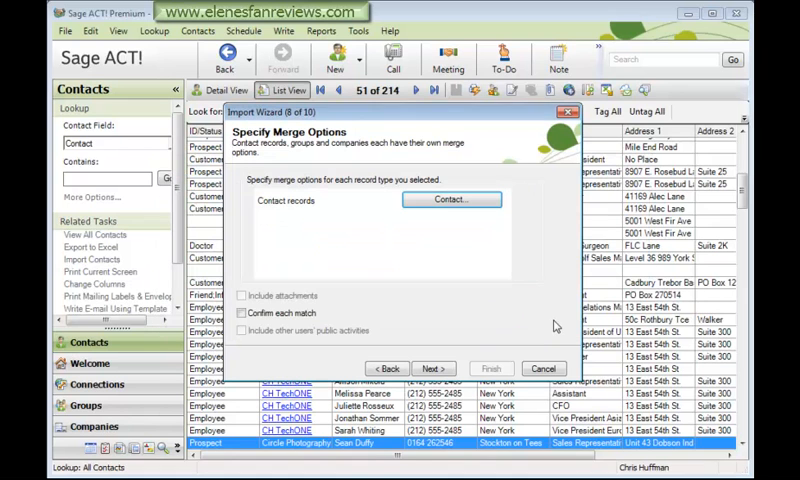
left_click(244, 312)
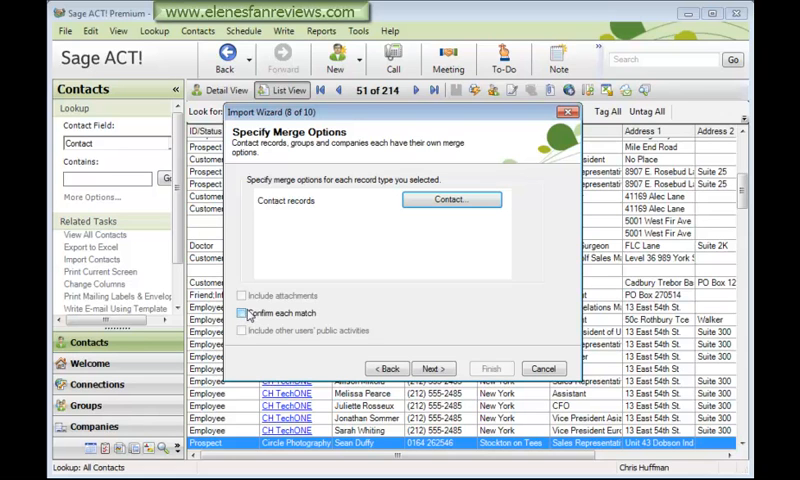
left_click(428, 368)
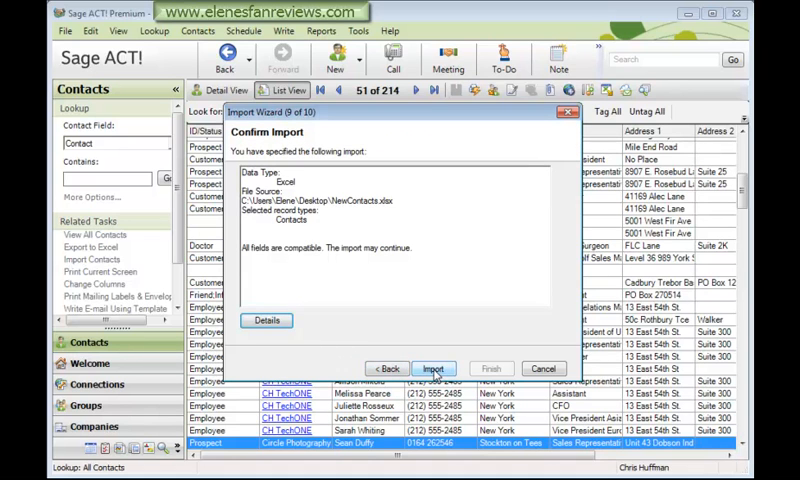
Run the import, review the log showing 33 contacts merged, and finish the wizard
left_click(430, 368)
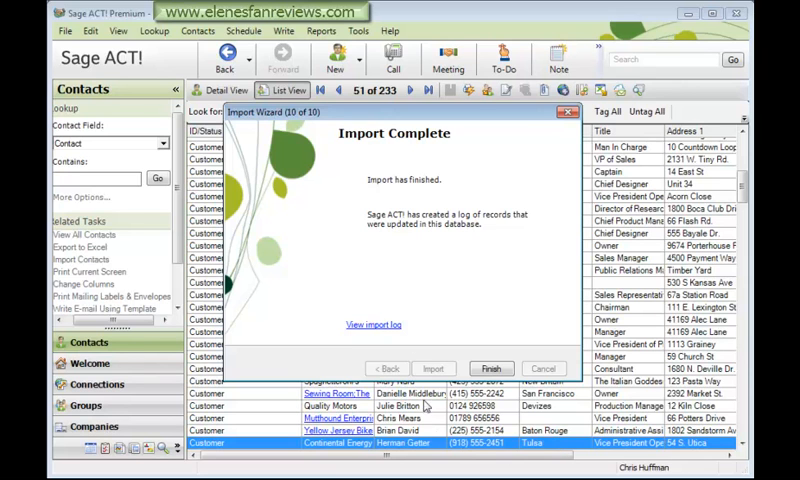
left_click(368, 324)
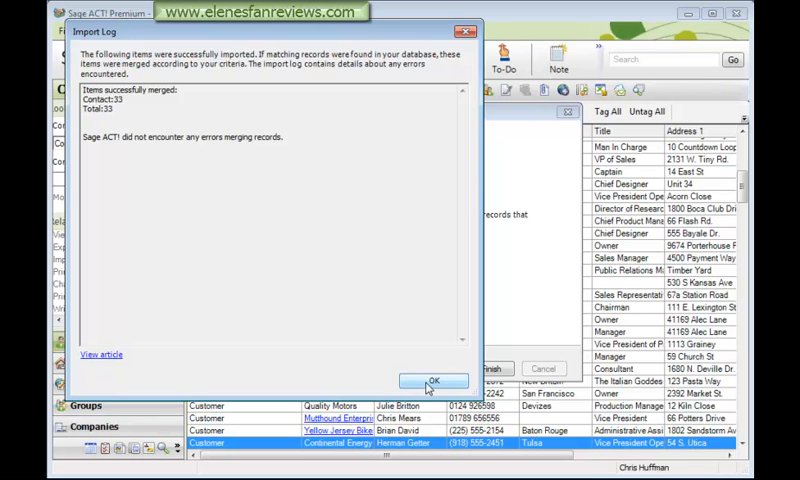
left_click(430, 380)
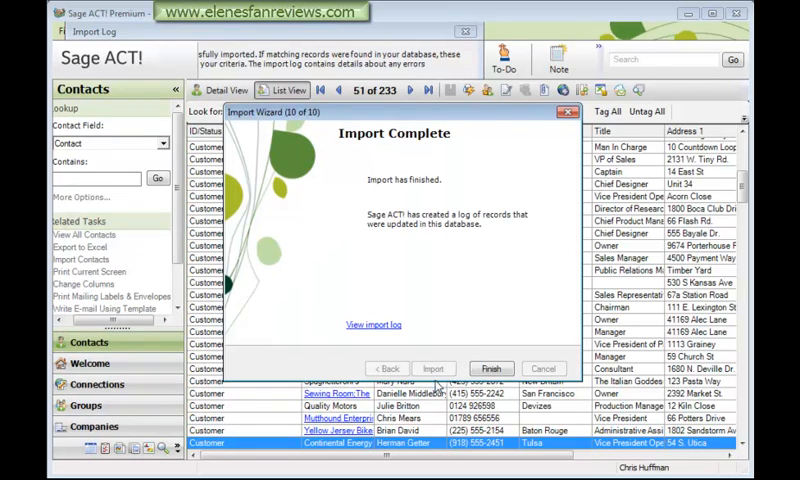
left_click(492, 368)
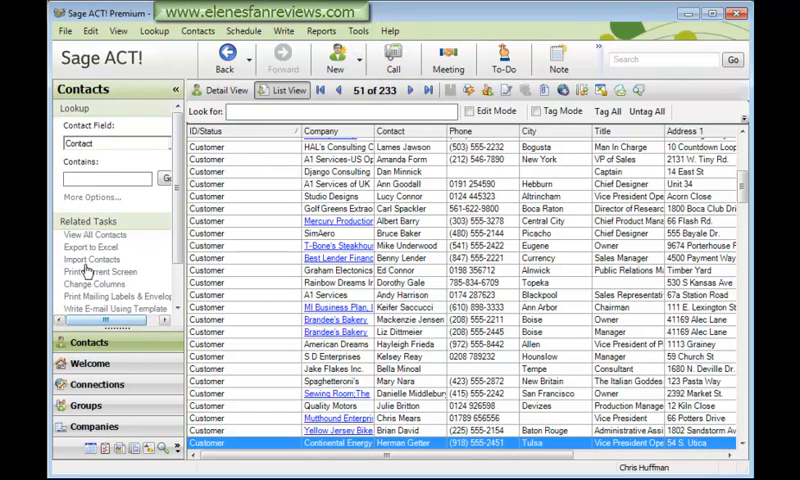
Look up contacts whose ID/Status contains 2012, listing the 19 imported prospects
left_click(160, 144)
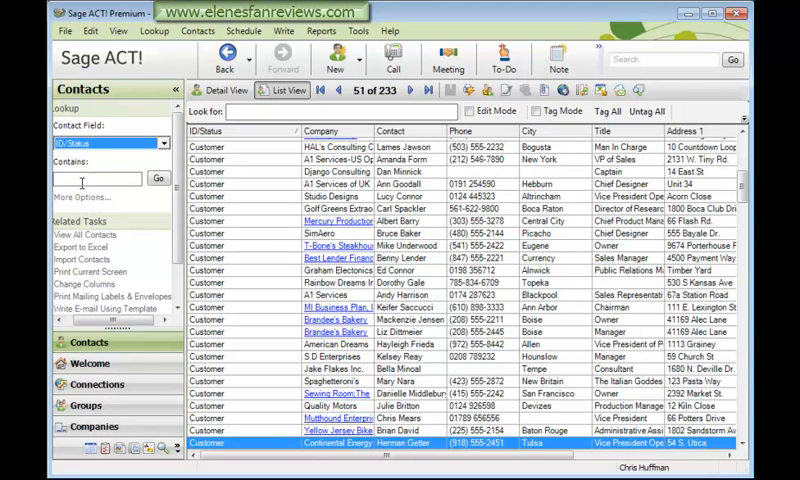
type("2012")
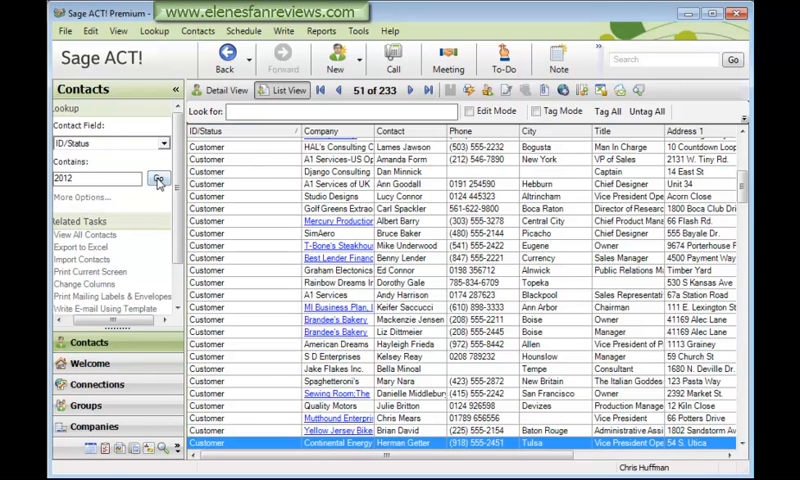
left_click(158, 180)
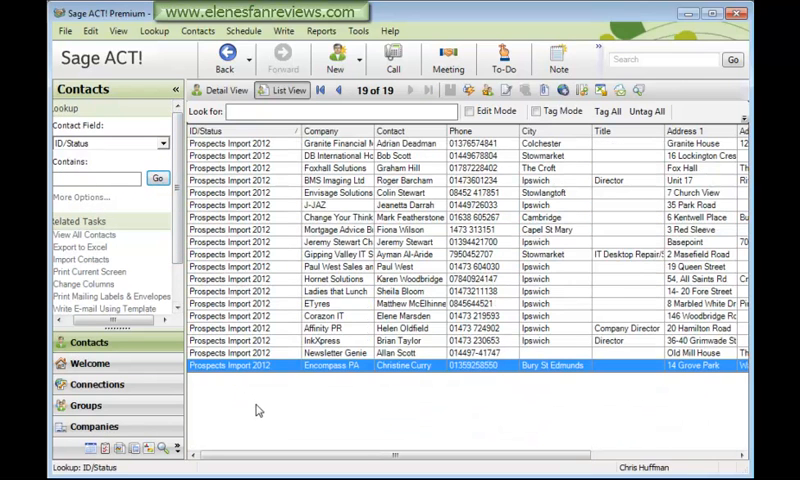